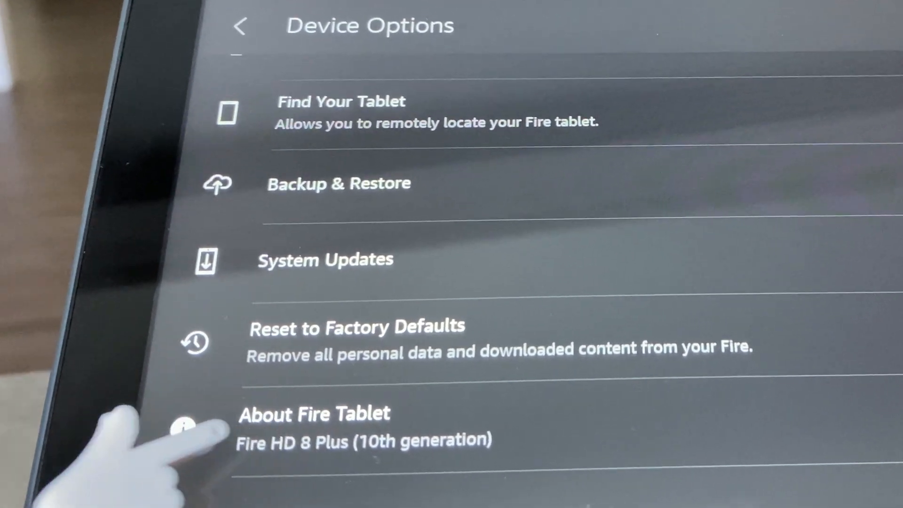
Step: Open About Fire Tablet under Device Options in Fire OS Settings
click(314, 414)
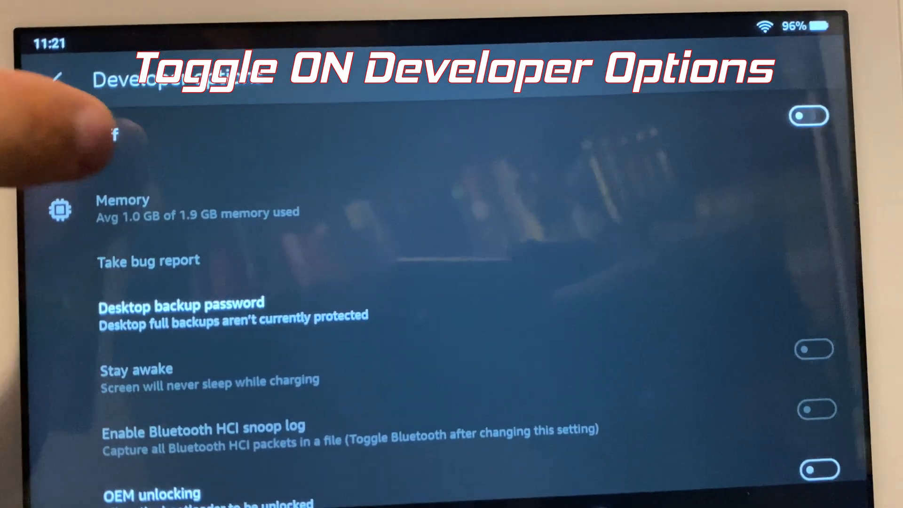
Step: Switch the Developer Options toggle at the top of the screen on
click(809, 115)
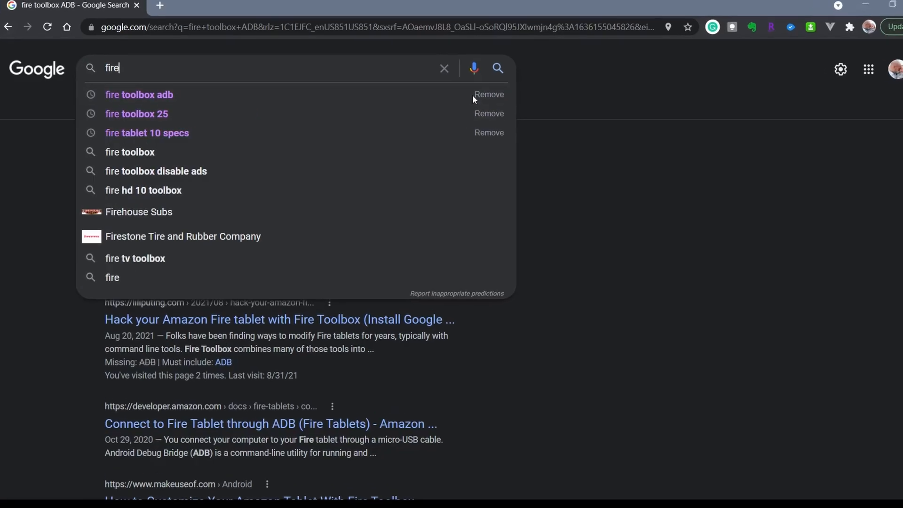
Step: Search Google for 'fire toolbox' and scroll through the XDA Fire Toolbox thread's compatibility list
text(toolbox)
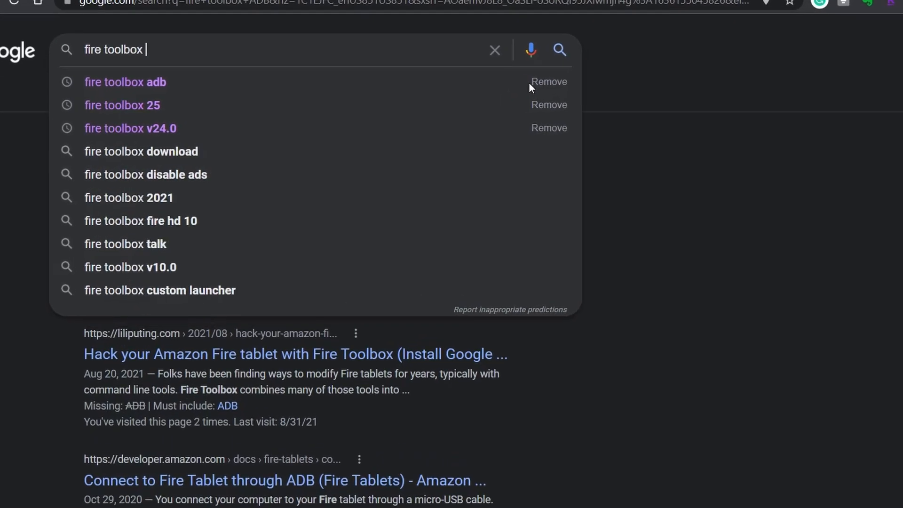
click(125, 82)
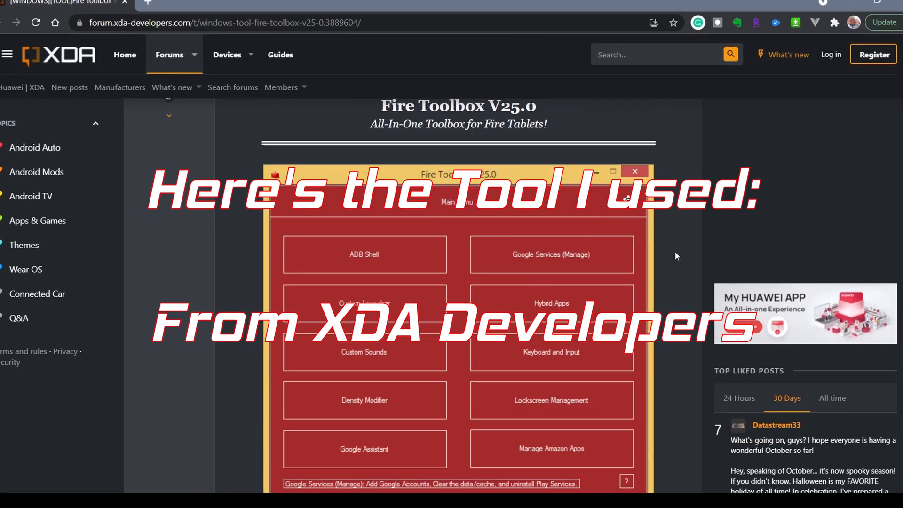
scroll(down, 3)
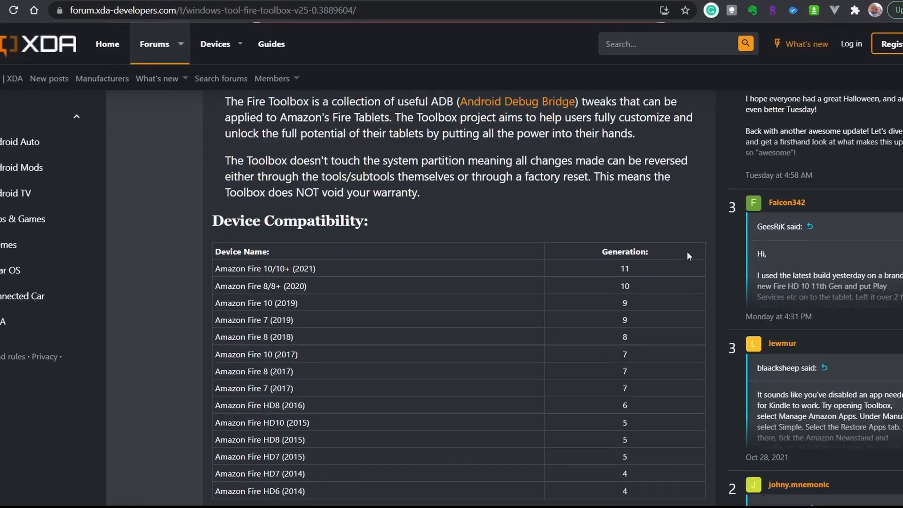
scroll(down, 3)
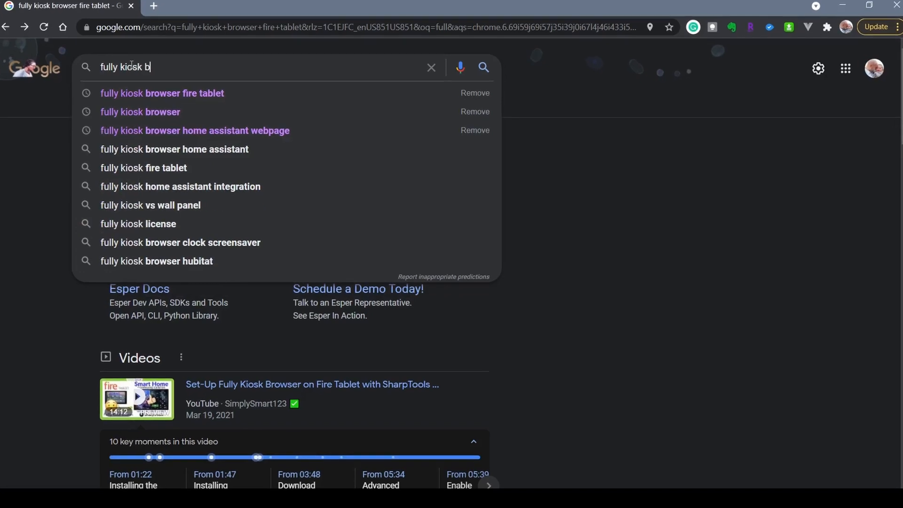
Step: Open fully-kiosk.com's apps section and reach the Fully Kiosk Browser APK file downloads
click(140, 112)
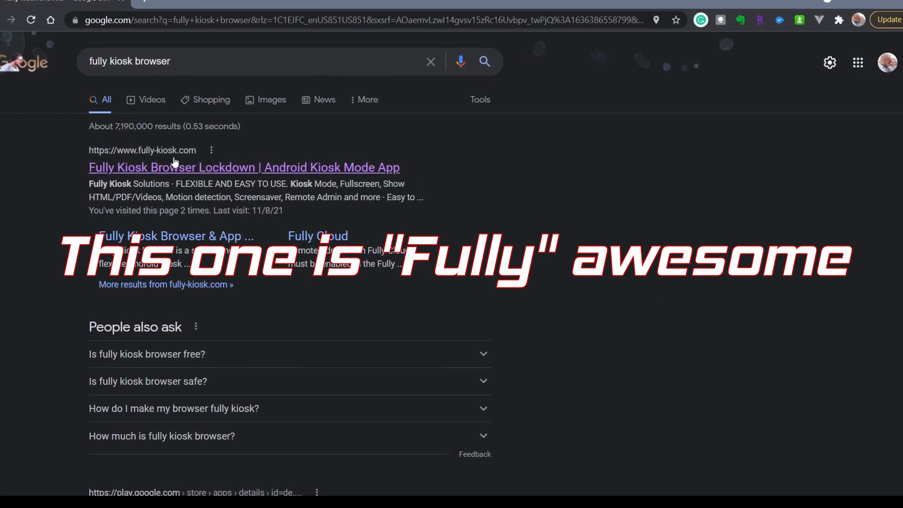
click(244, 167)
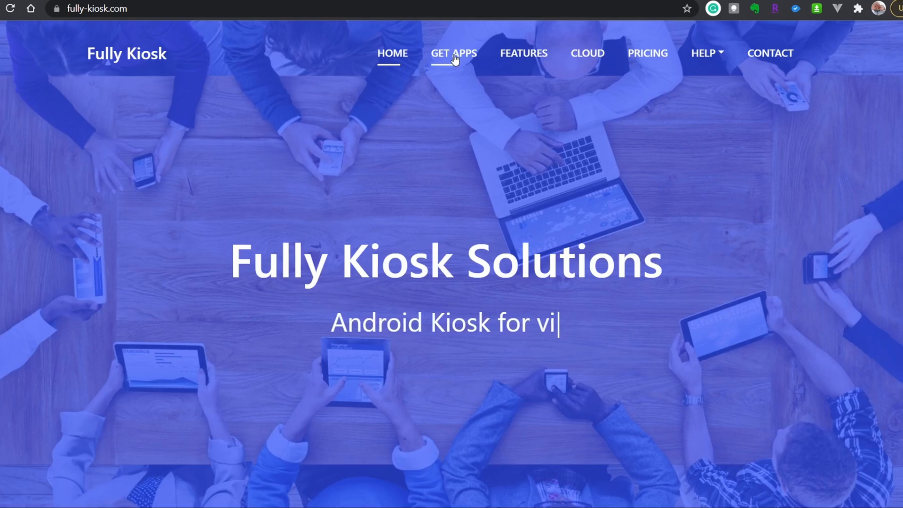
click(453, 53)
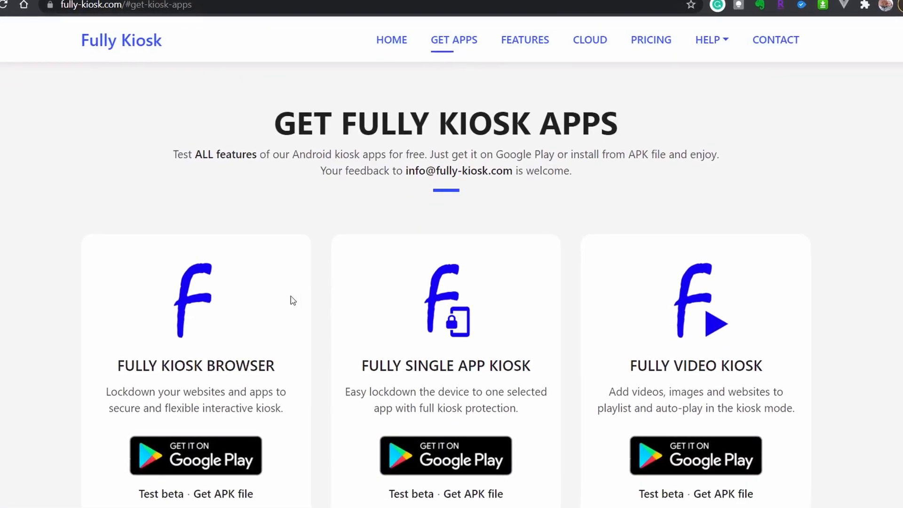
scroll(down, 3)
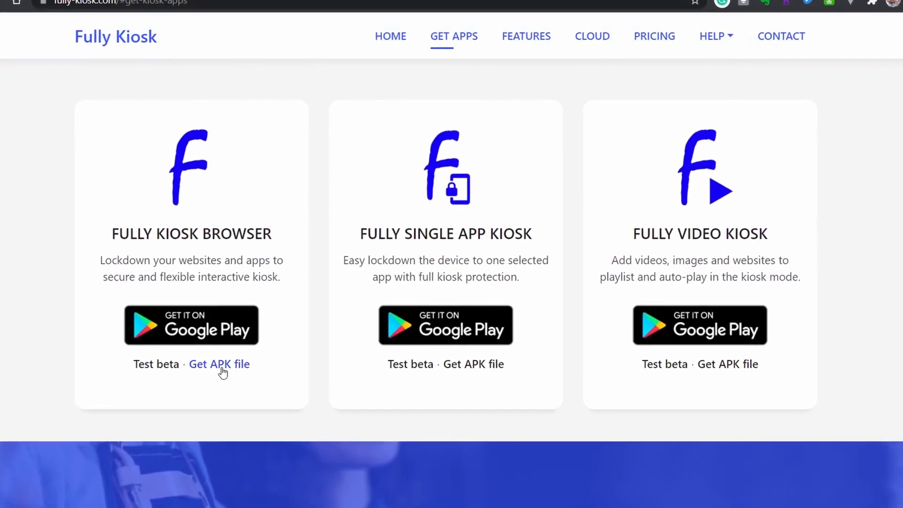
click(219, 365)
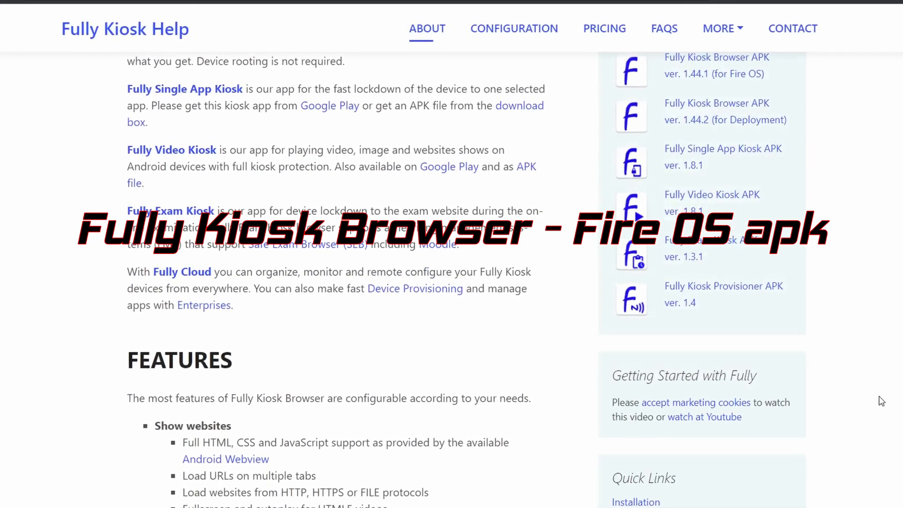
scroll(up, 3)
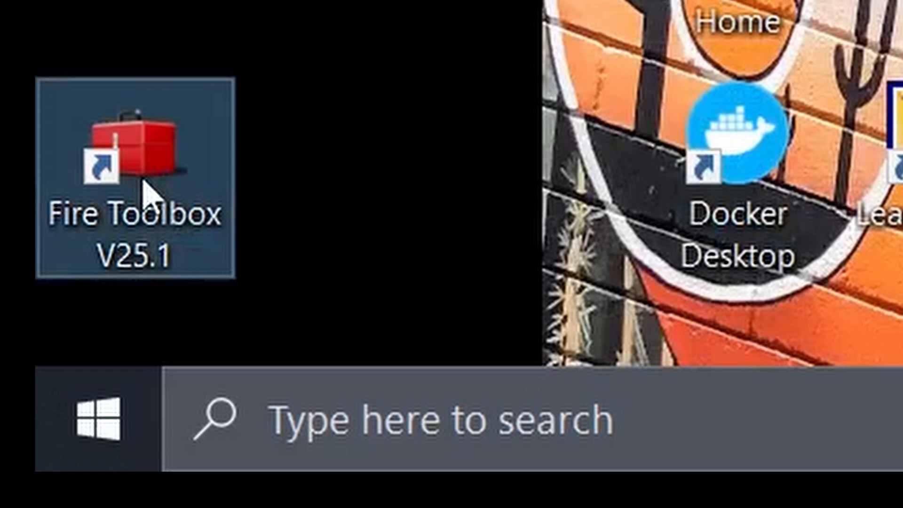
Step: Launch Fire Toolbox V25.1 from its desktop shortcut and switch to Main Menu 2
double_click(134, 173)
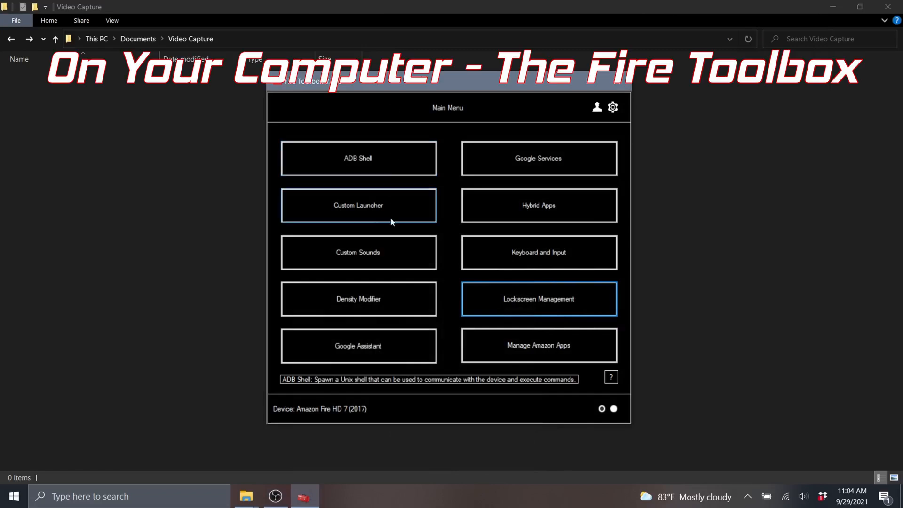
mouse_move(539, 158)
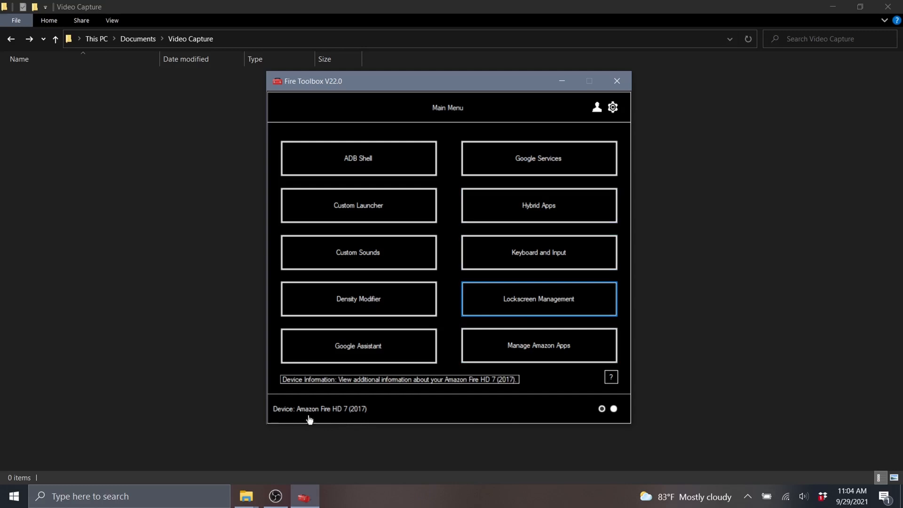
mouse_move(315, 411)
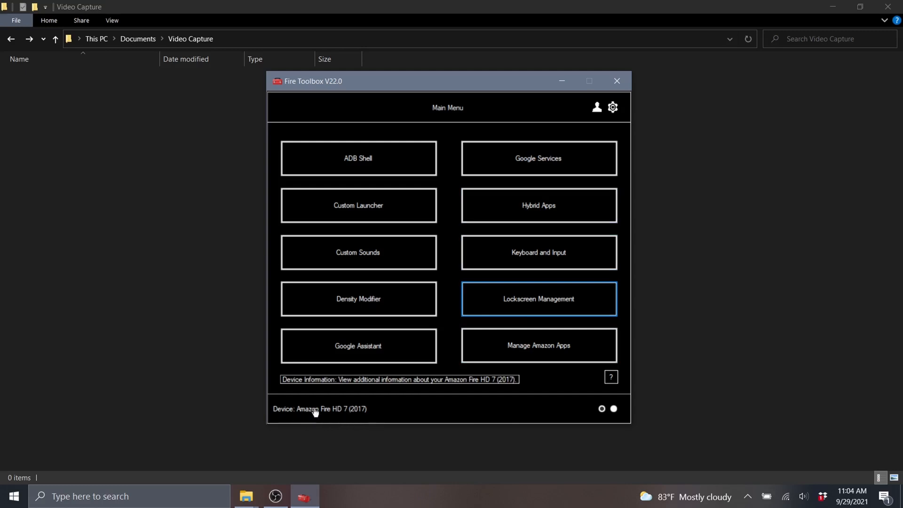
mouse_move(574, 384)
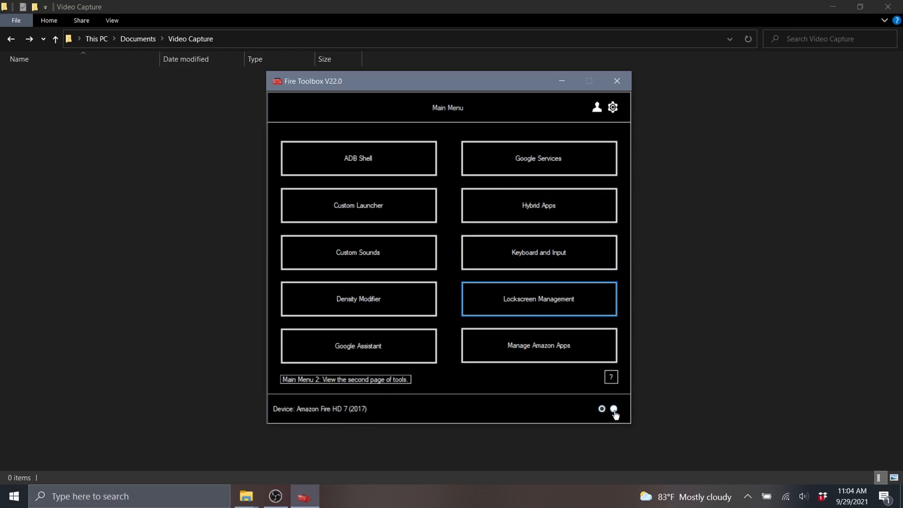
click(613, 408)
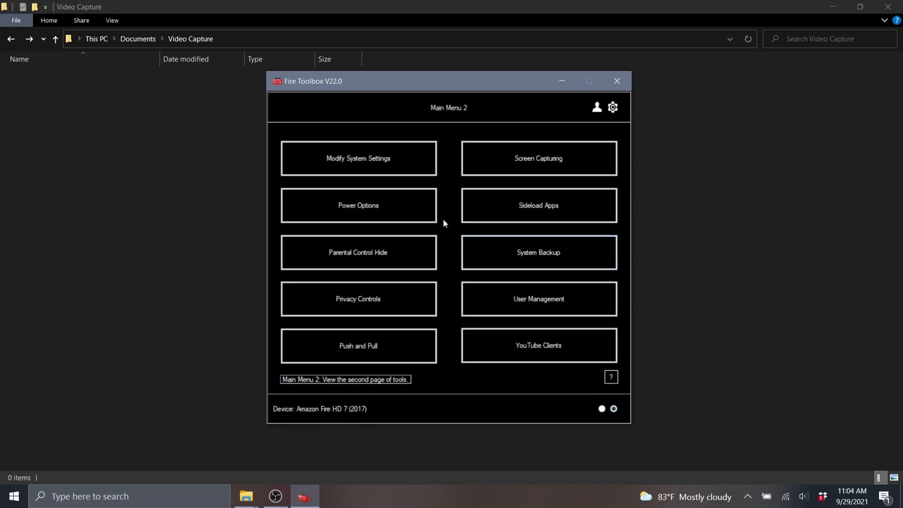
mouse_move(357, 345)
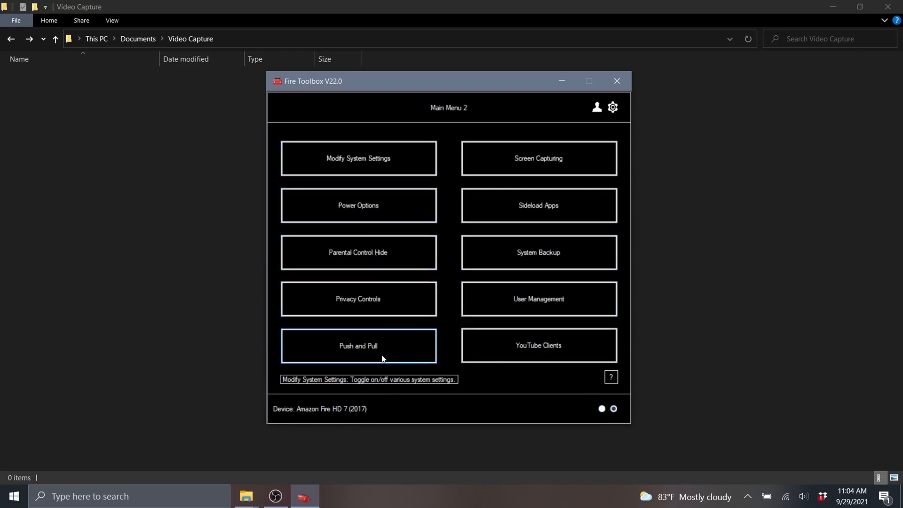